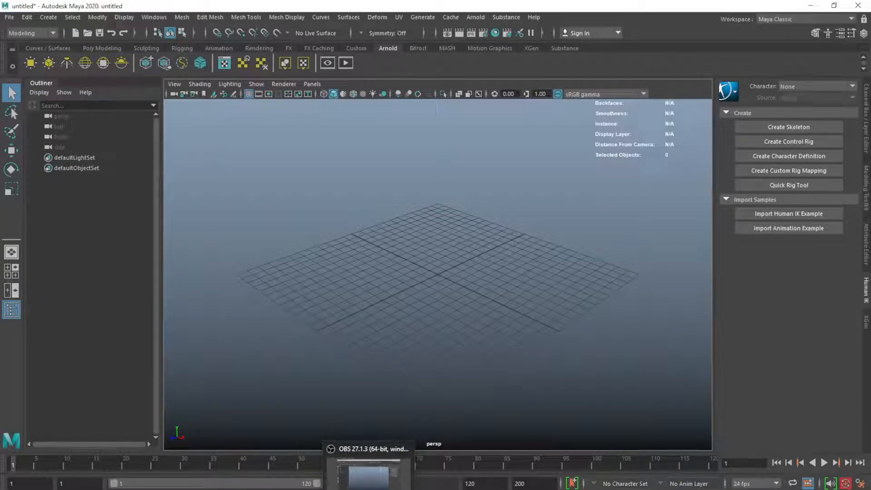
Add a large polygon plane, pPlane1, to the empty scene
click(31, 33)
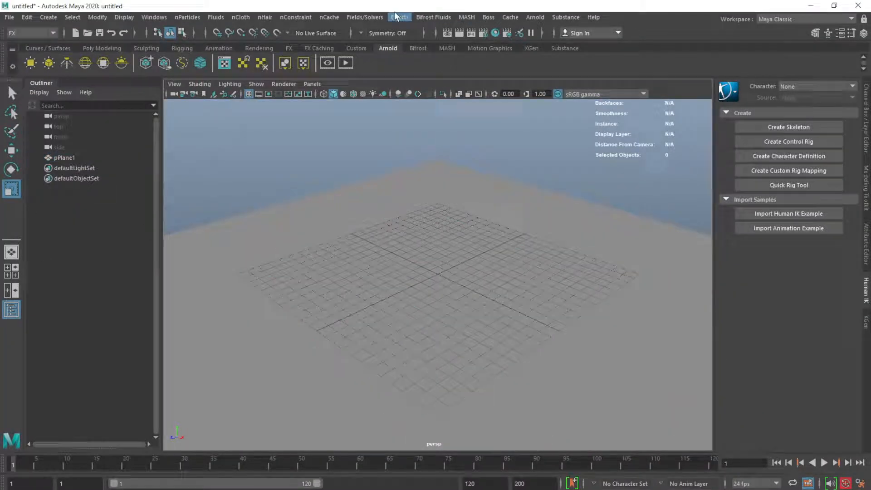
Open the Content Browser on the Examples > Paint Effects > Grasses presets
click(399, 17)
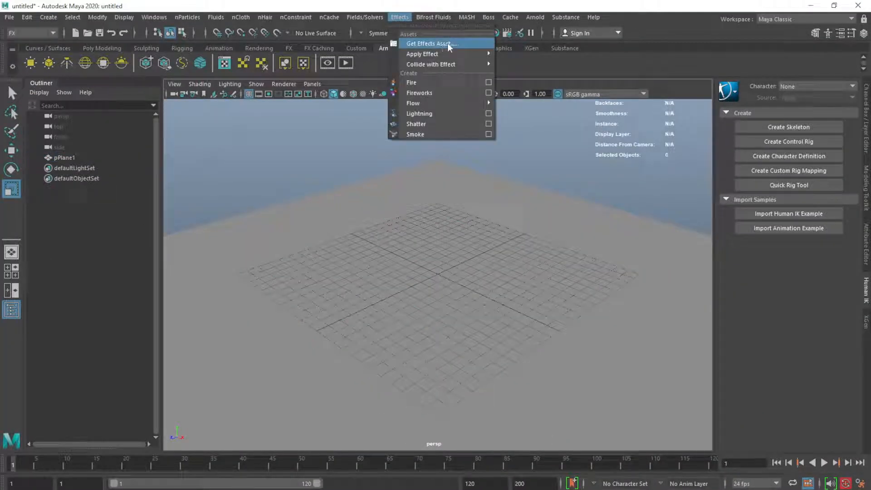
click(429, 44)
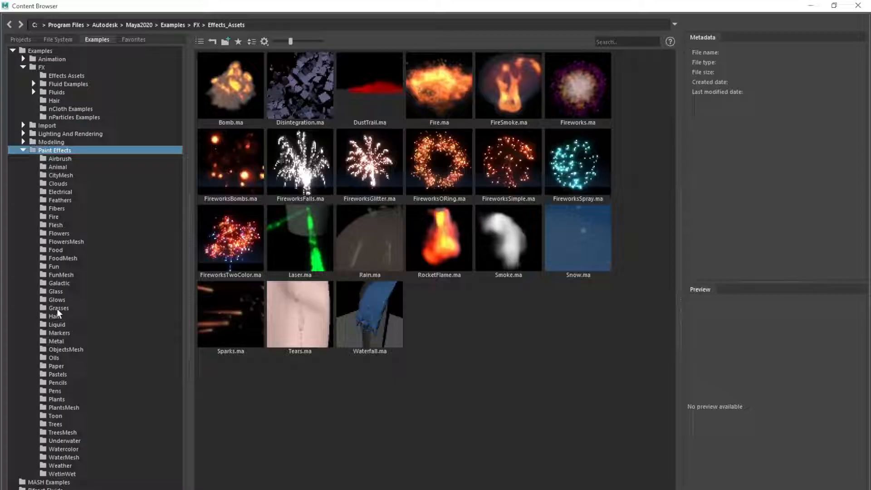
click(58, 307)
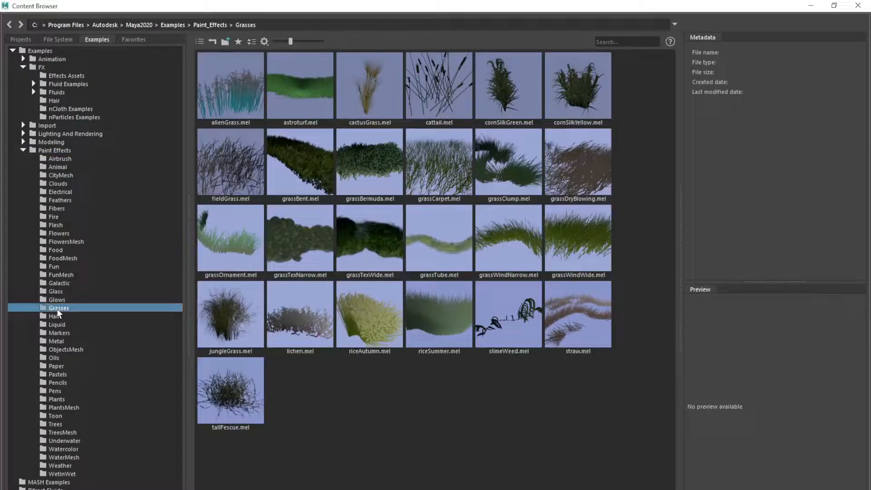
click(507, 161)
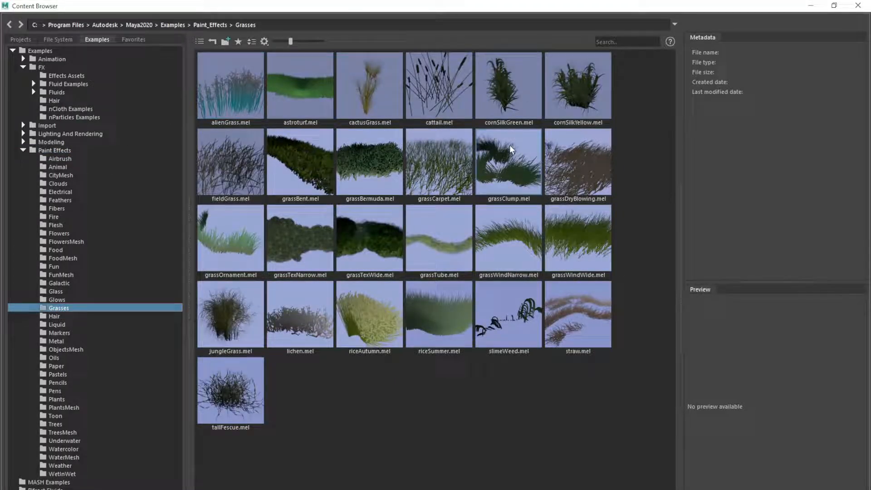
Choose the grassWindWide brush and paint dense grass strokes over pPlane1
click(578, 238)
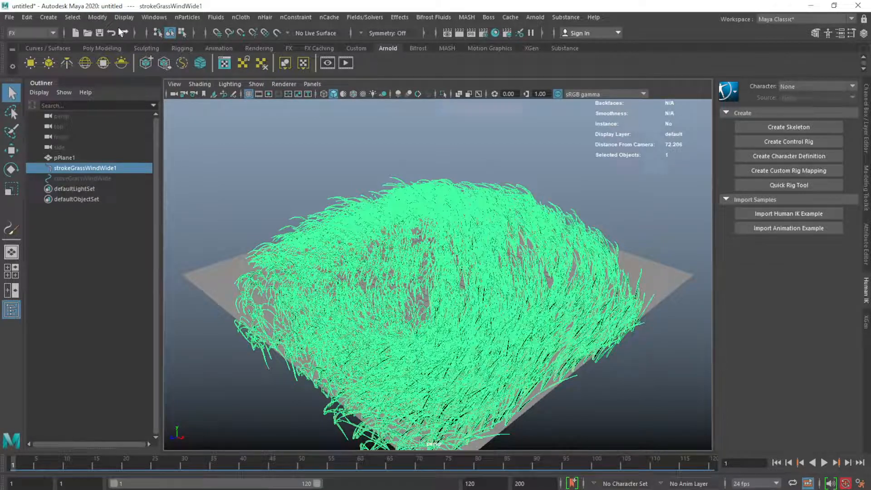
click(97, 17)
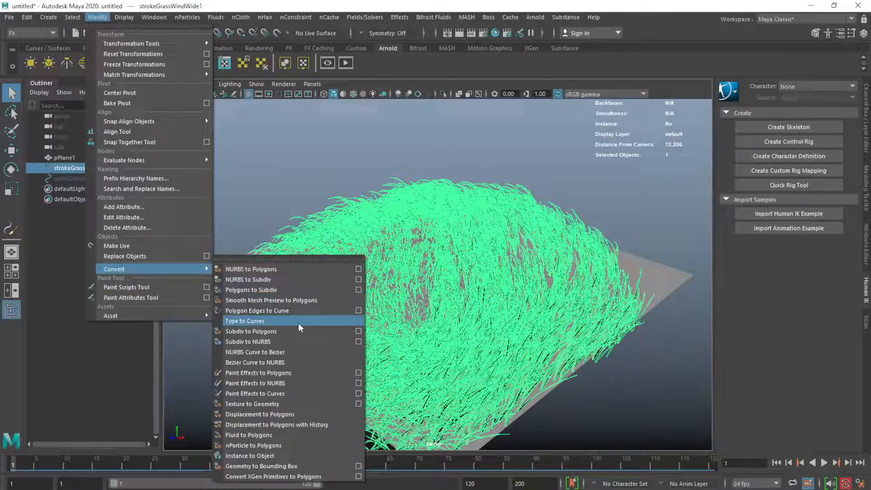
mouse_move(309, 373)
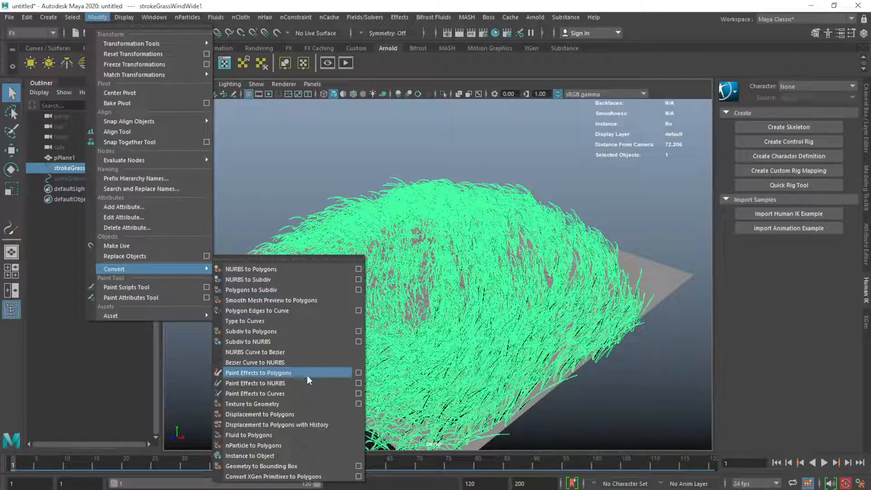
Convert strokeGrassWindWide1 to polygons and select grassWindWide1MeshGroup
click(258, 372)
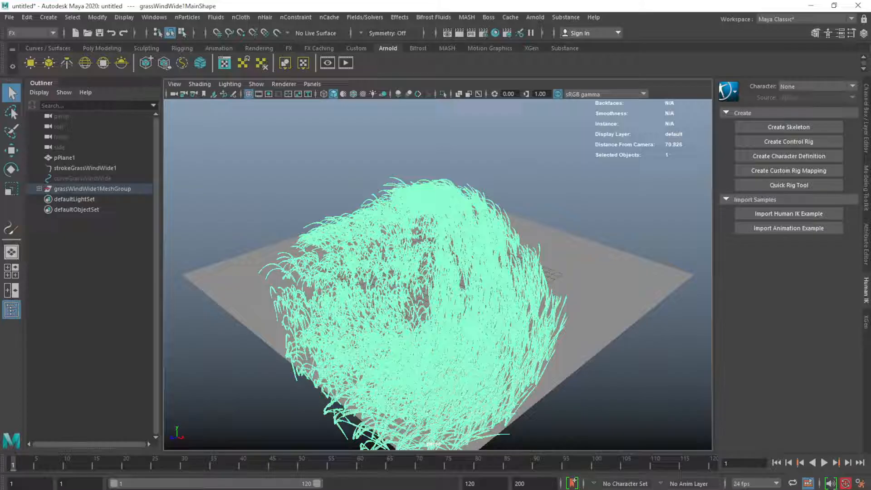
click(499, 192)
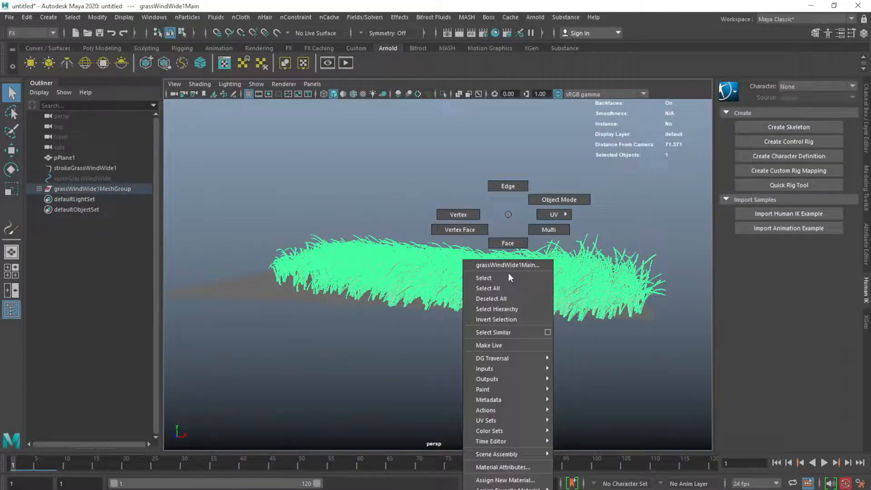
mouse_move(503, 480)
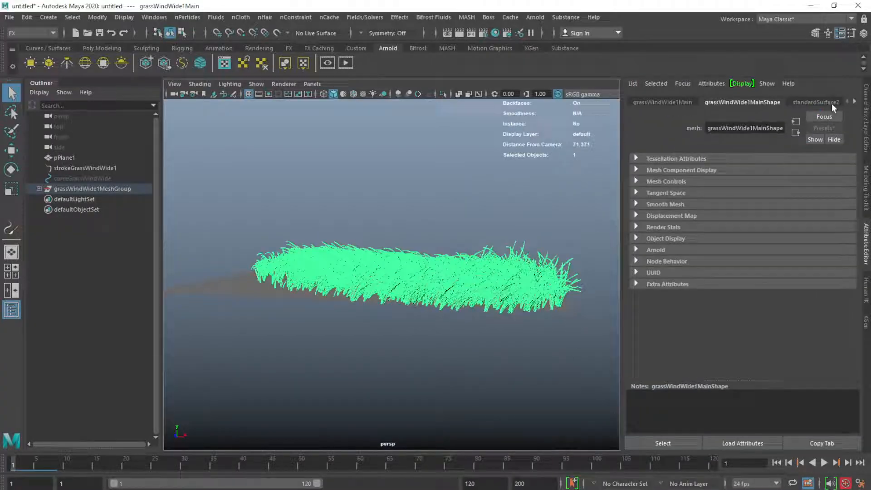
Show the standardSurface2 material attributes for the grass mesh
click(815, 102)
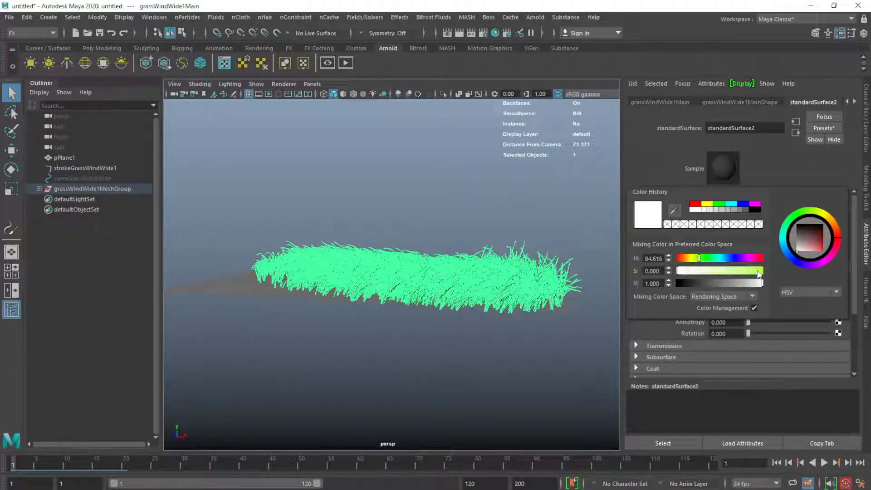